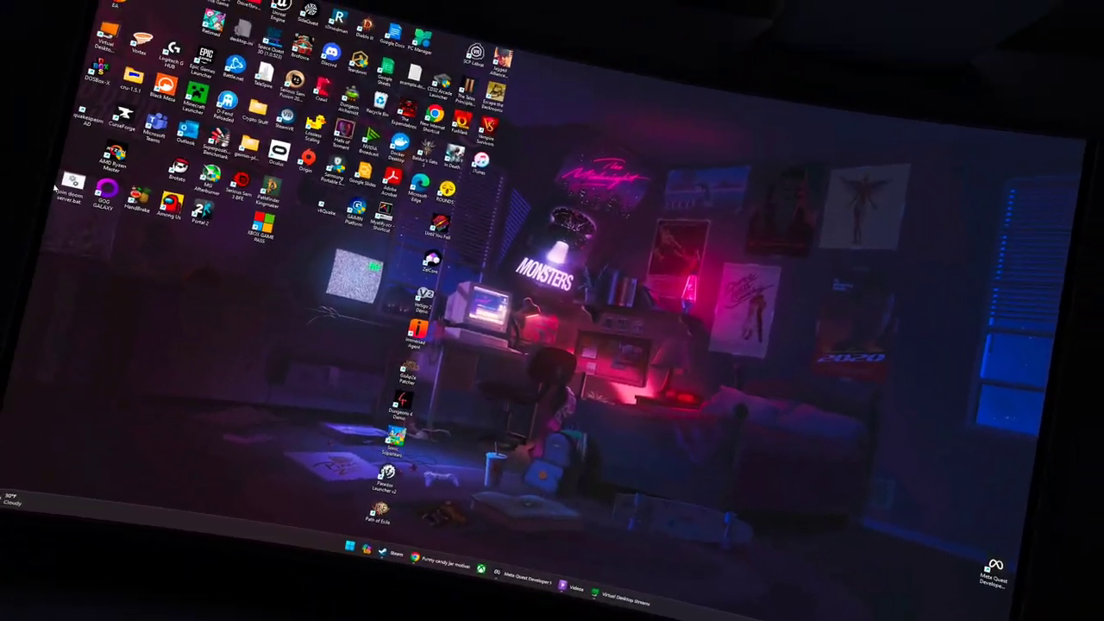
- Open Display settings from the desktop menu and review the two-monitor extended arrangement
right_click(629, 324)
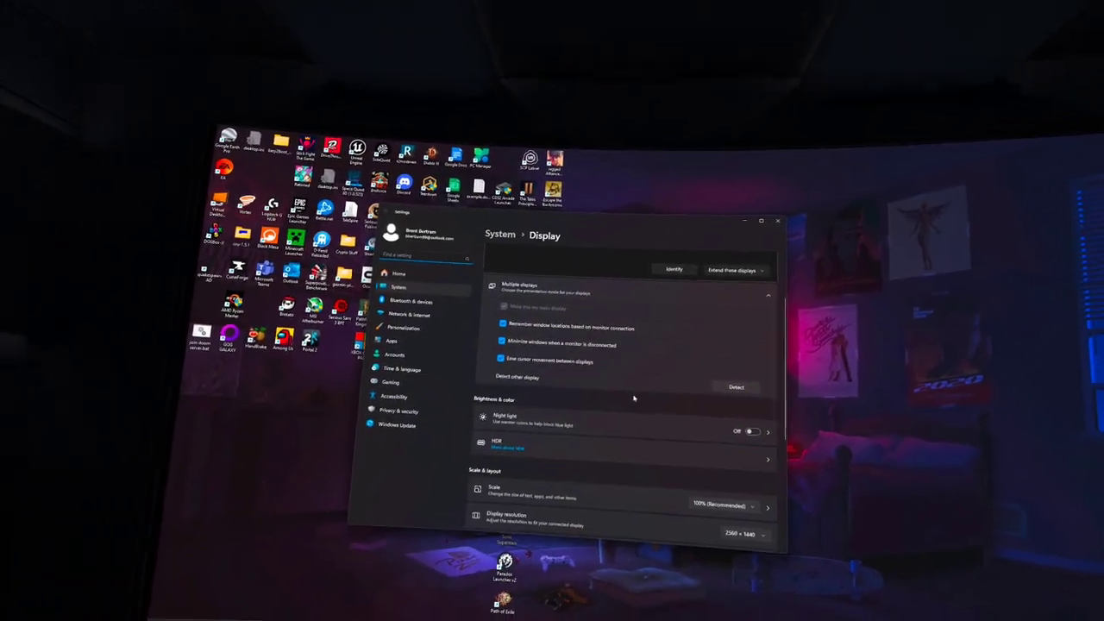
scroll(down, 3)
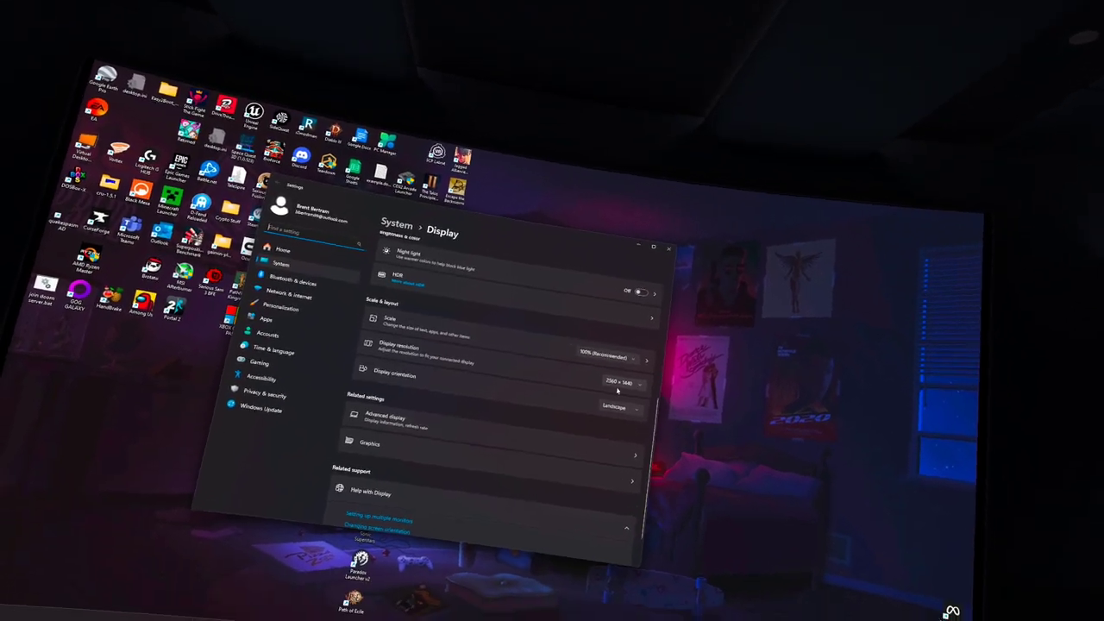
click(603, 358)
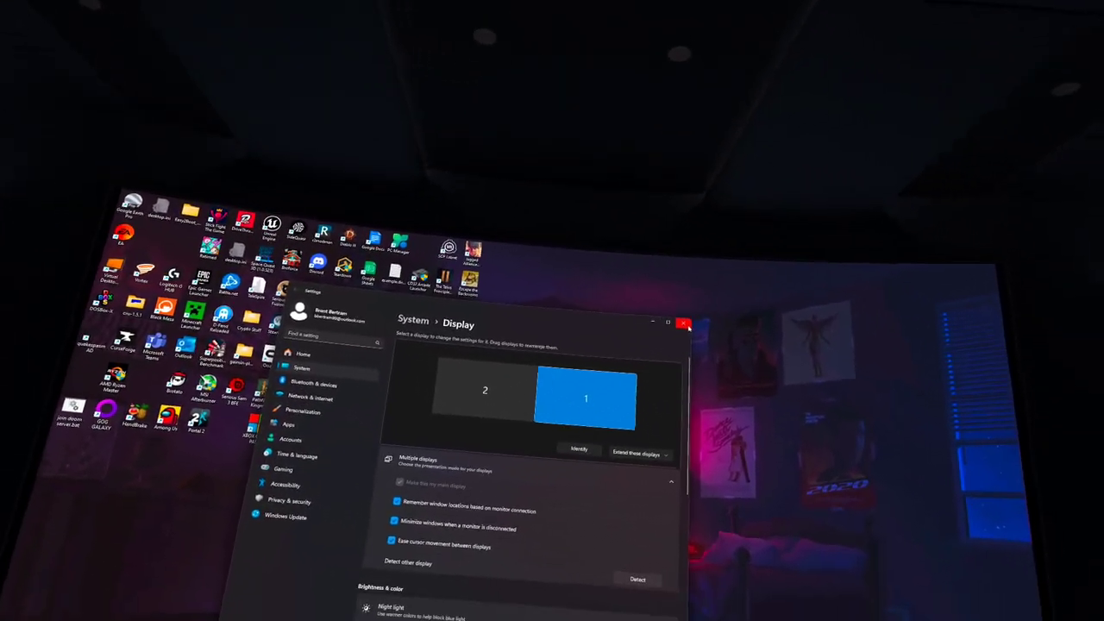
- Close the Display settings window
click(683, 323)
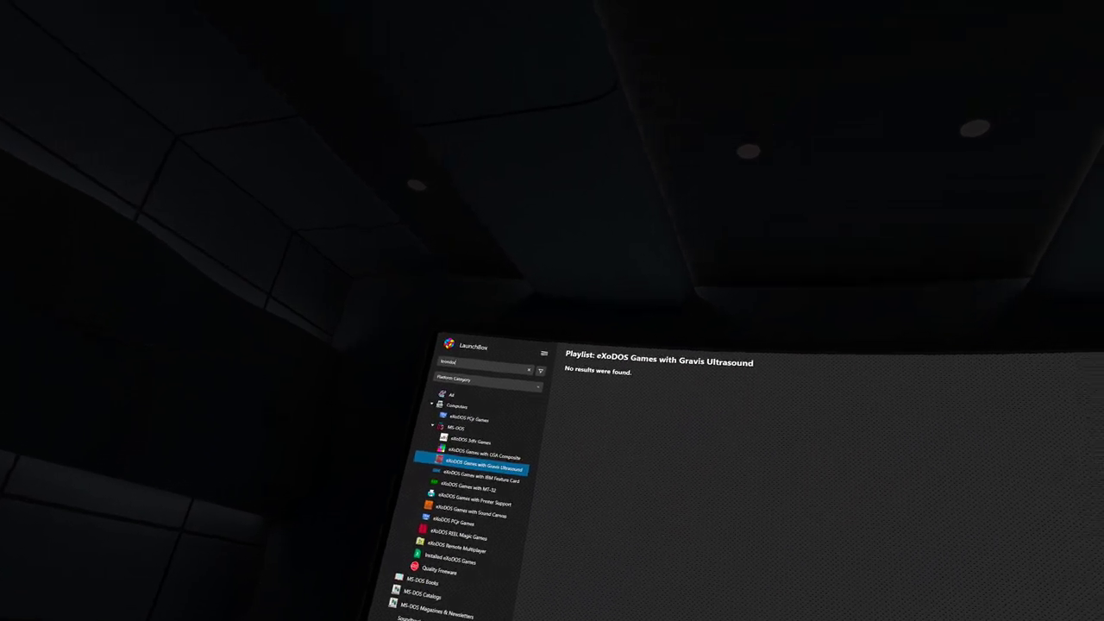
click(458, 429)
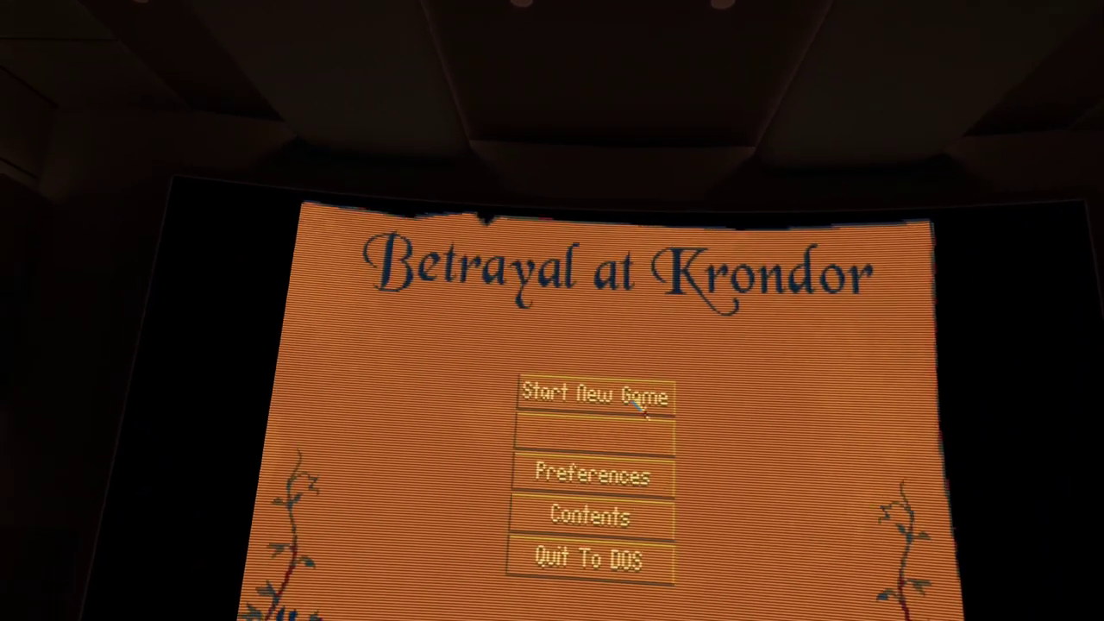
- Start a new game of Betrayal at Krondor from the title menu
click(593, 395)
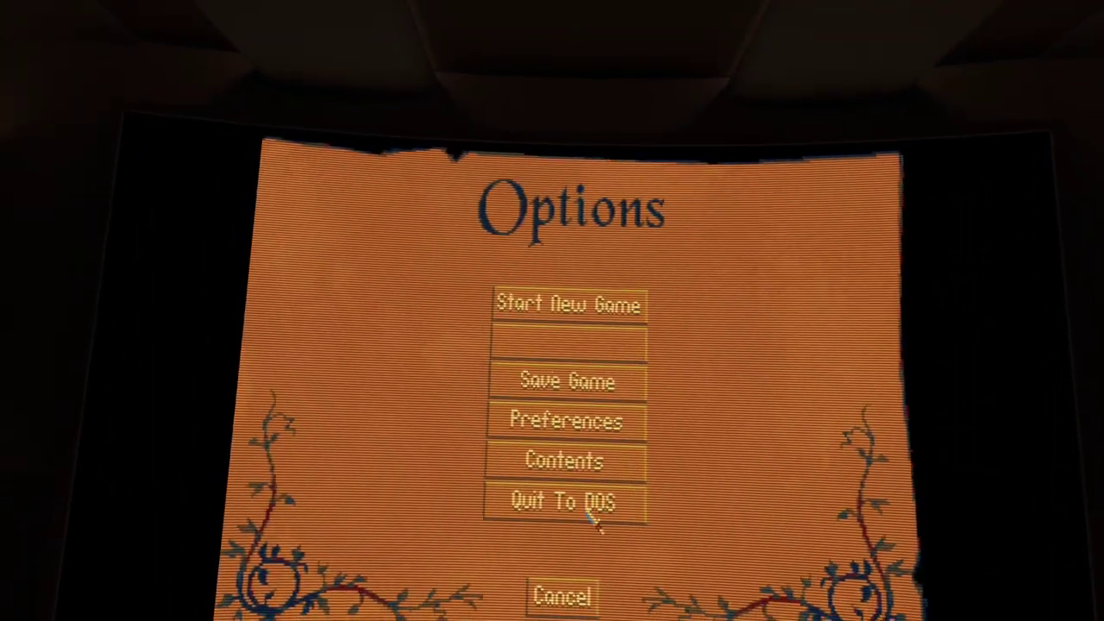
click(562, 503)
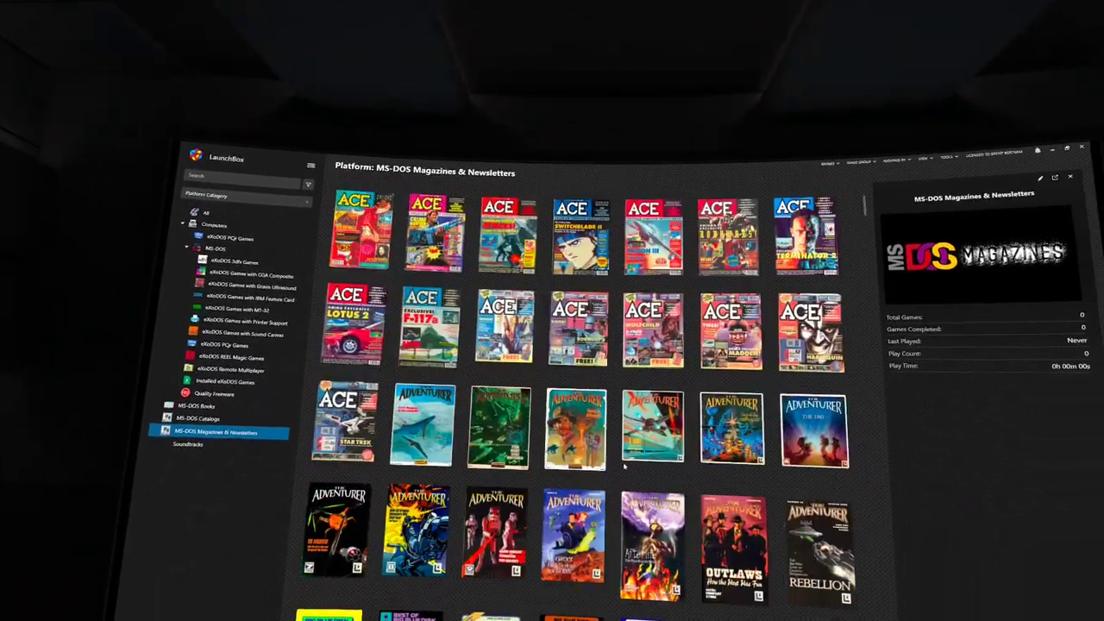
- Scroll through the ACE and Adventurer magazine covers in MS-DOS Magazines & Newsletters
scroll(down, 3)
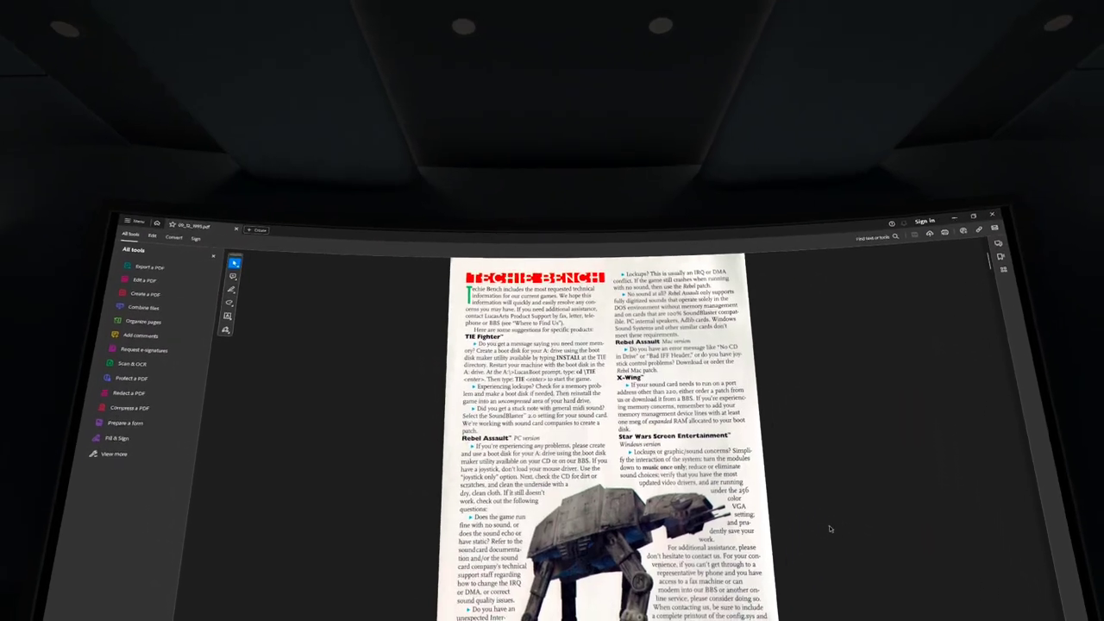
- Page through the magazine PDF from Techie Bench to the Full Throttle article
scroll(down, 3)
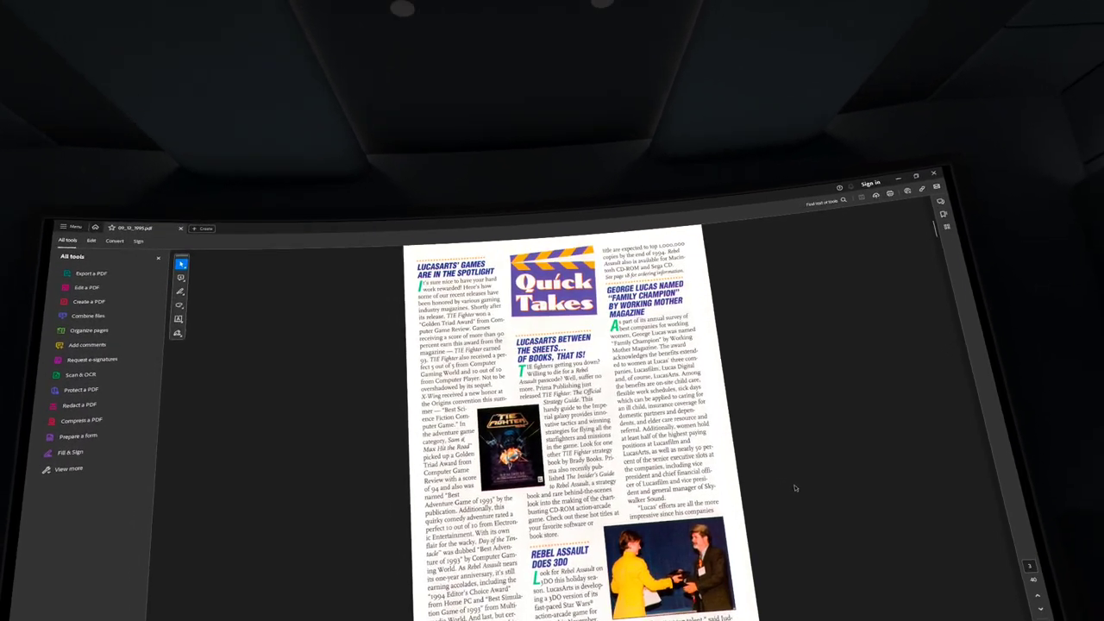
scroll(down, 3)
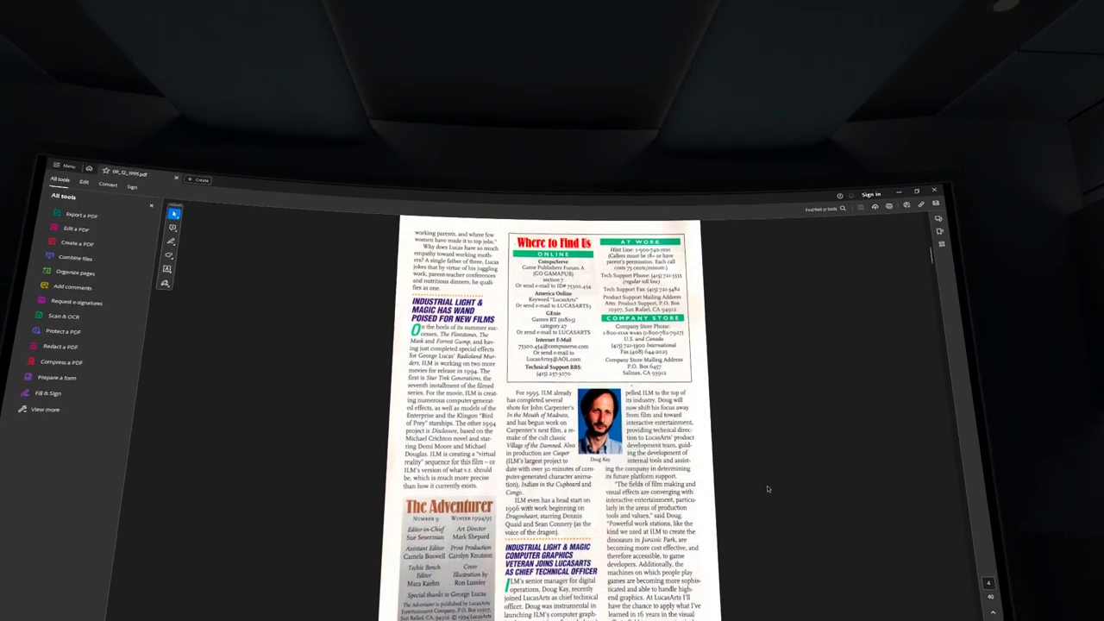
scroll(down, 3)
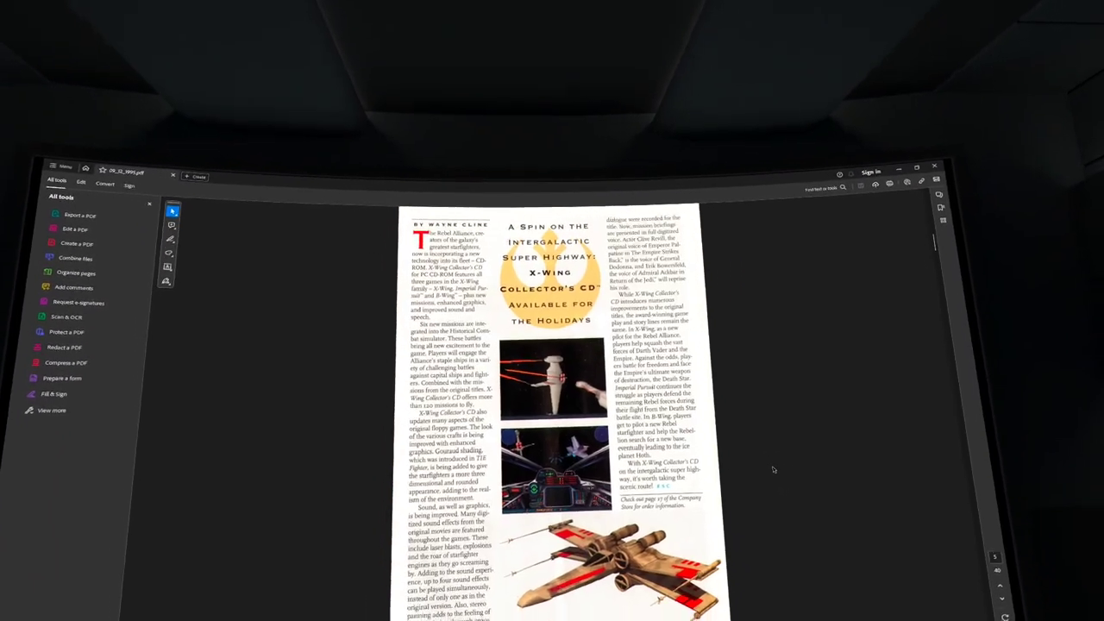
scroll(down, 3)
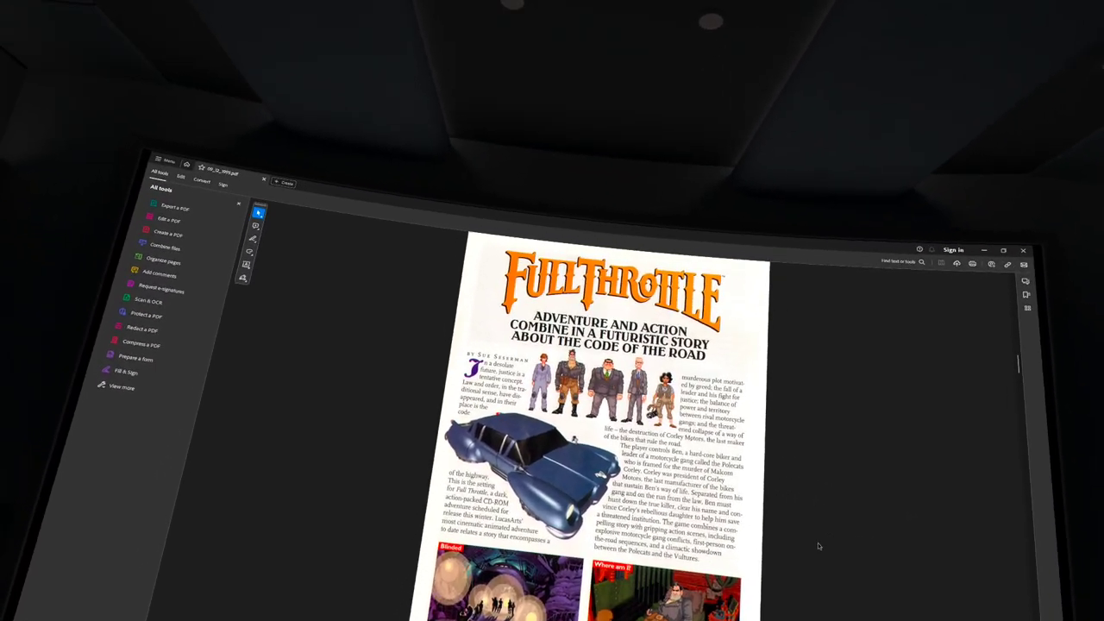
scroll(down, 3)
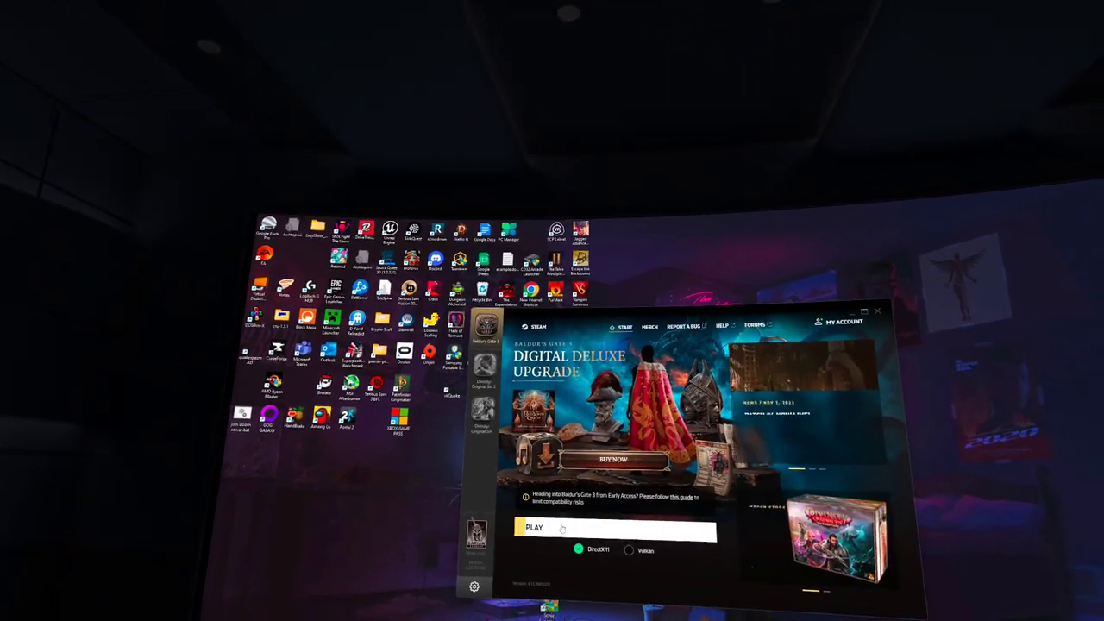
- Launch Baldur's Gate 3 with DirectX 11 from the Larian Launcher
click(533, 528)
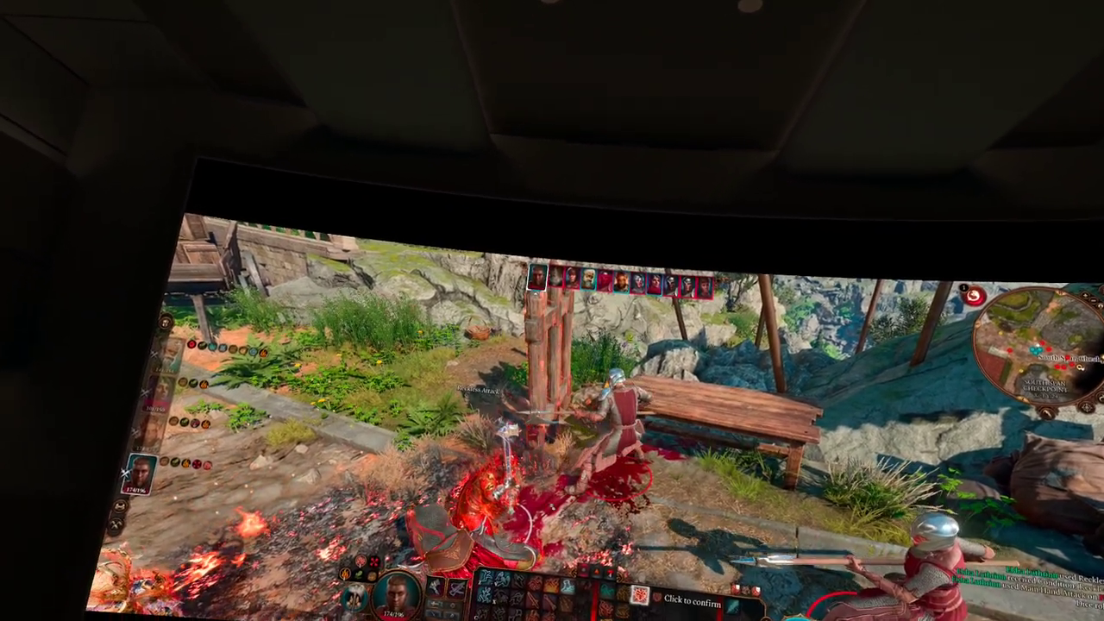
- Confirm the fiery attack on the armoured soldier beside the wooden bench
click(690, 593)
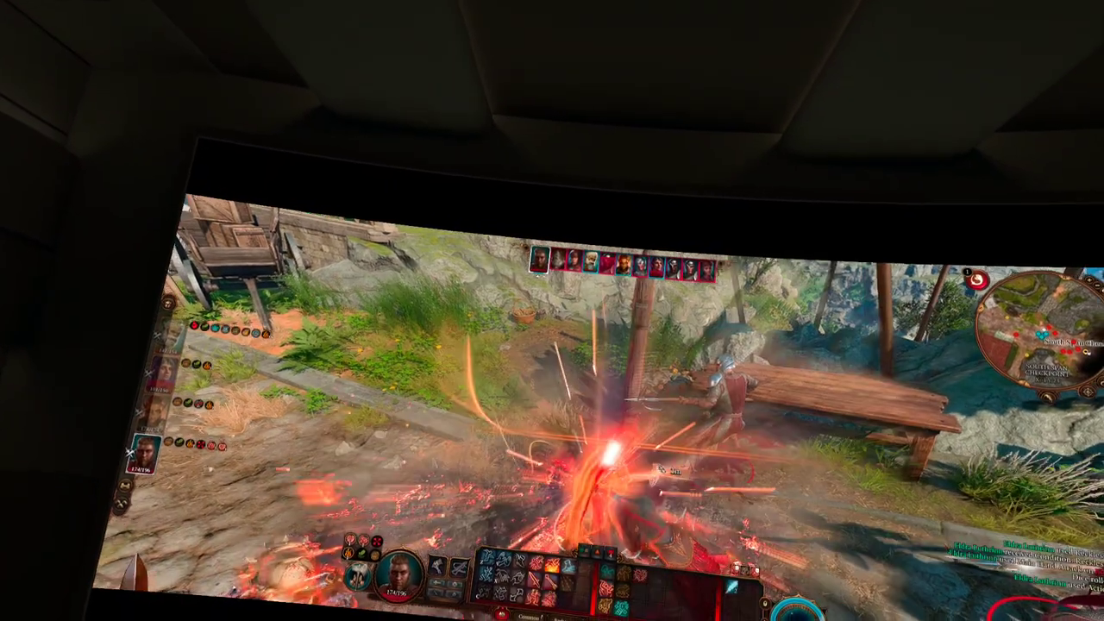